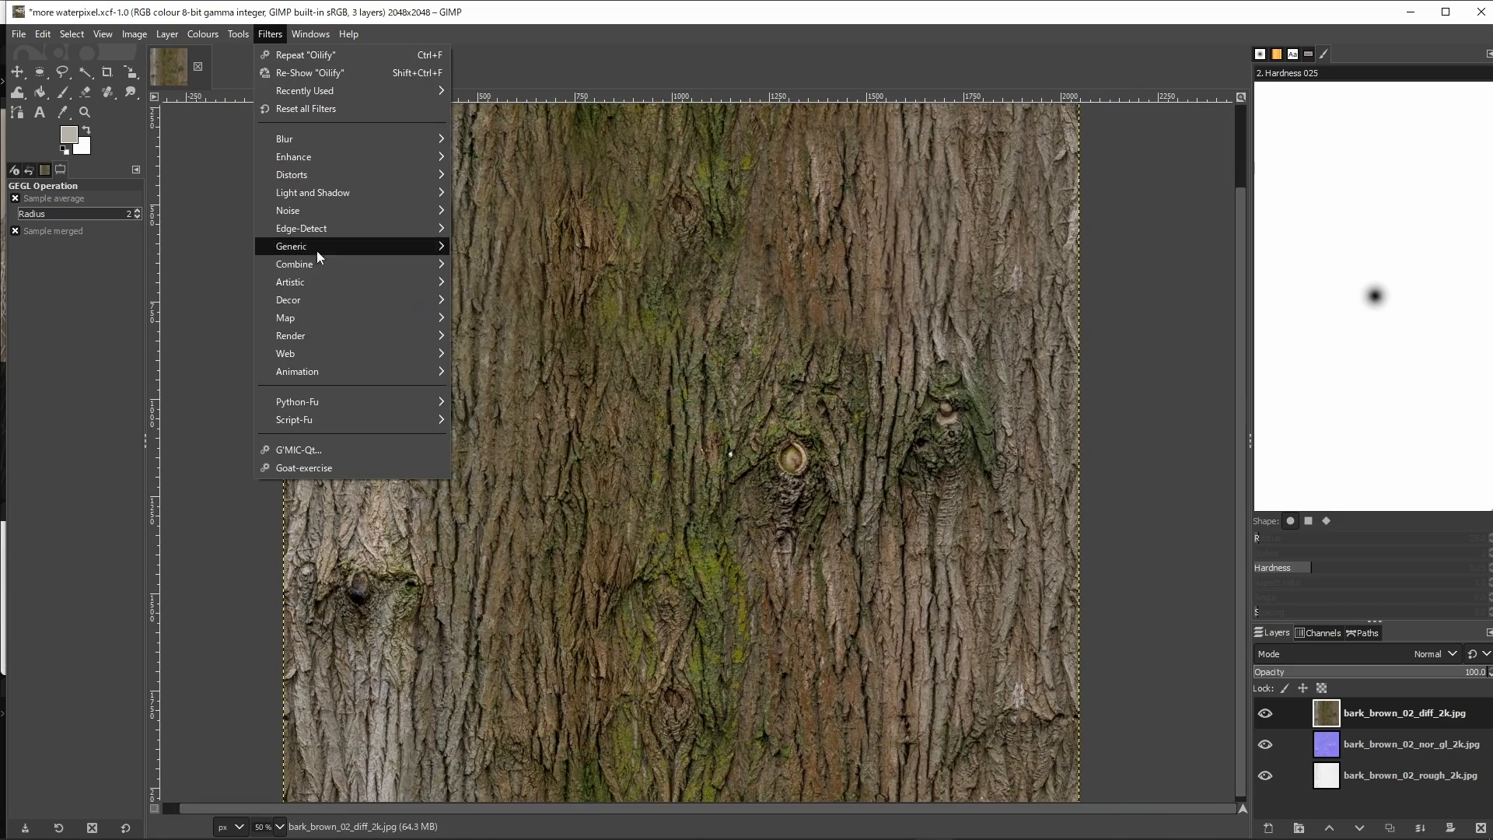
Choose the Waterpixels filter for the bark_brown_02_diff layer at superpixel size 20
left_click(290, 246)
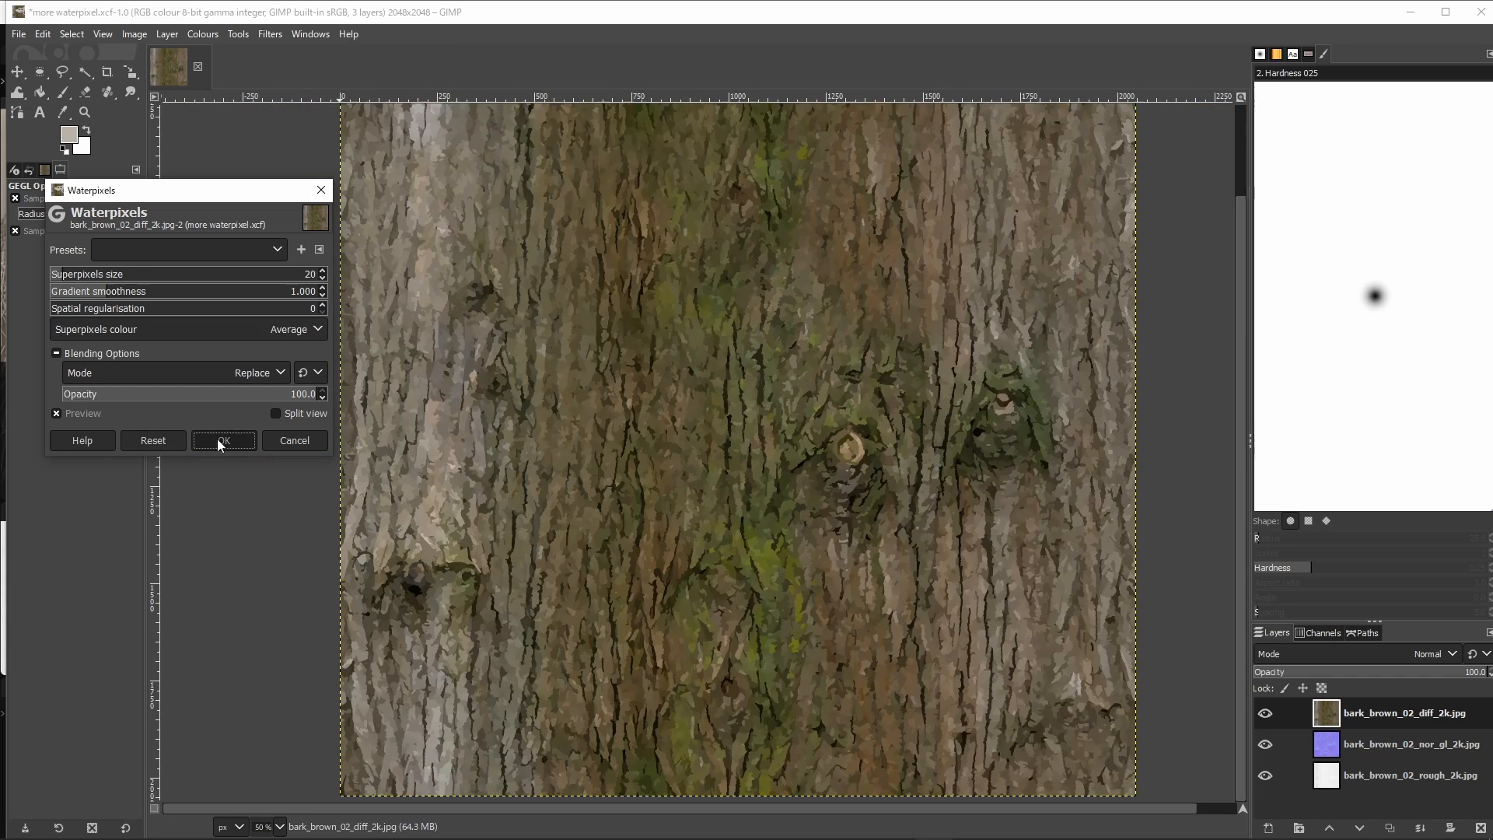
Commit the Waterpixels effect, then select the bark_brown_02_nor_gl normal map layer
left_click(222, 440)
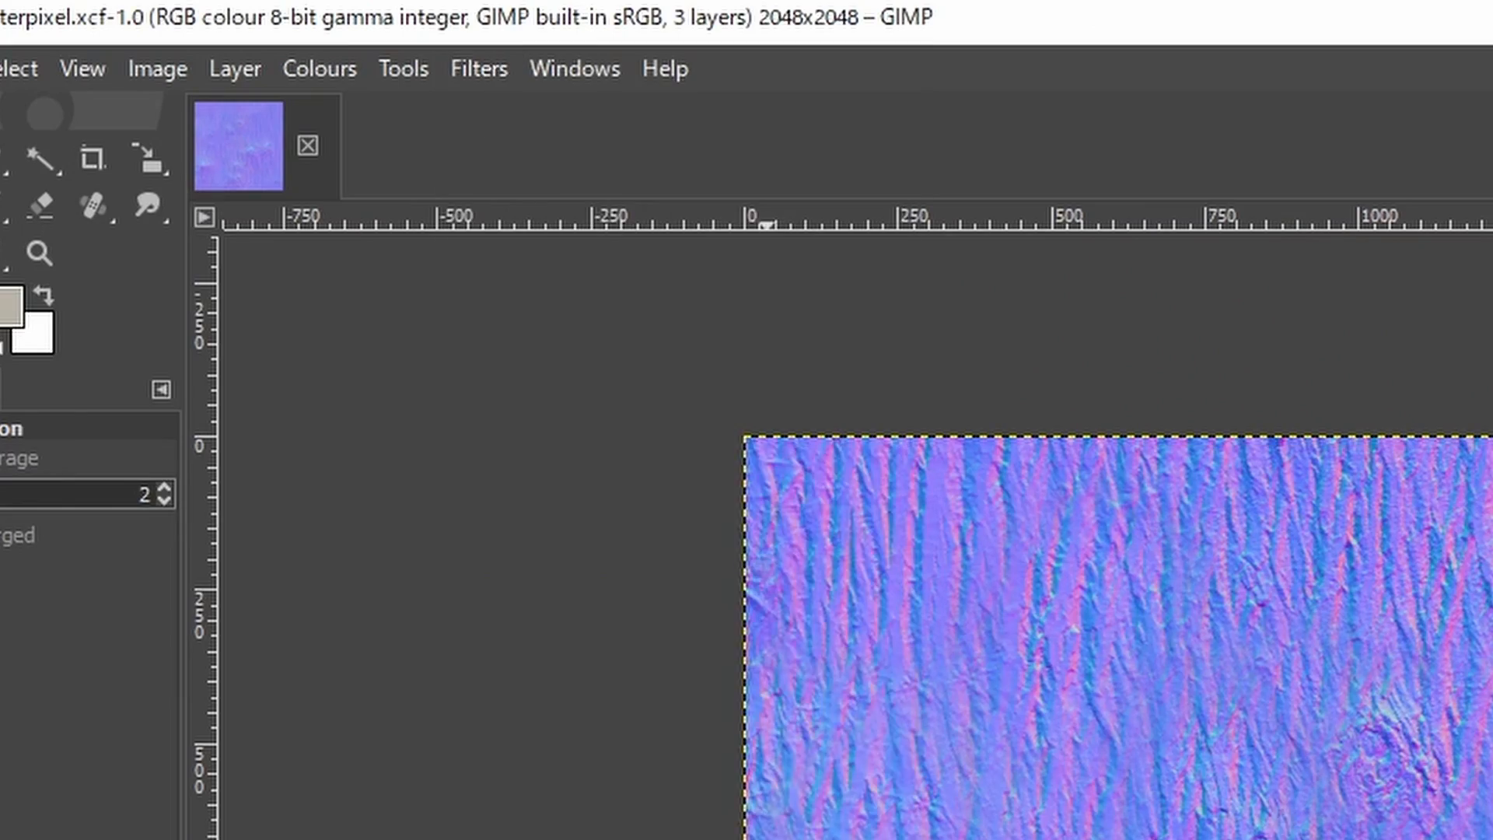
left_click(319, 67)
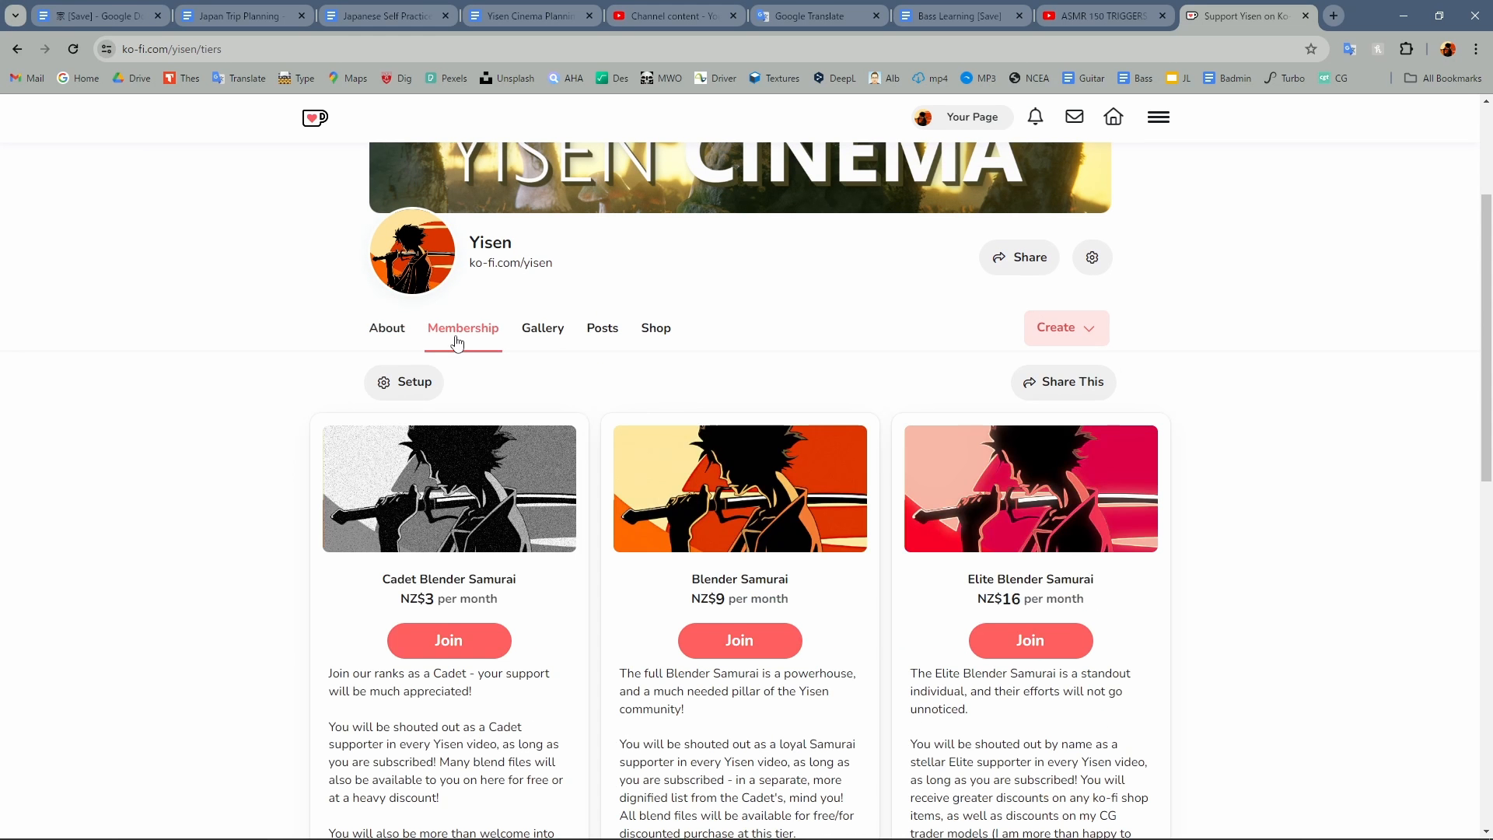
Browse the Ko-fi Gallery albums, then the Shop listings of Blender scene files
left_click(541, 328)
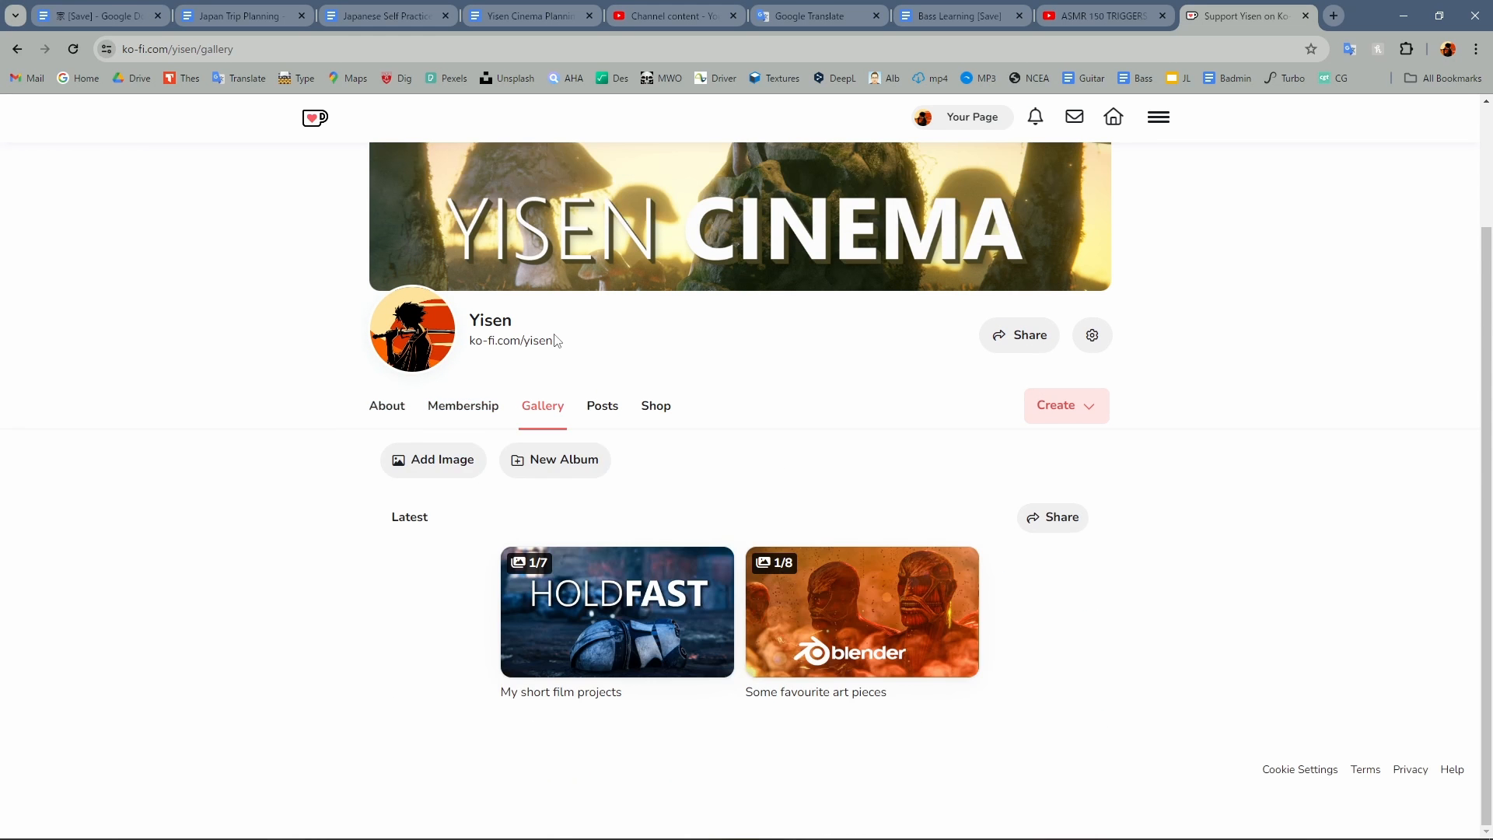
left_click(654, 404)
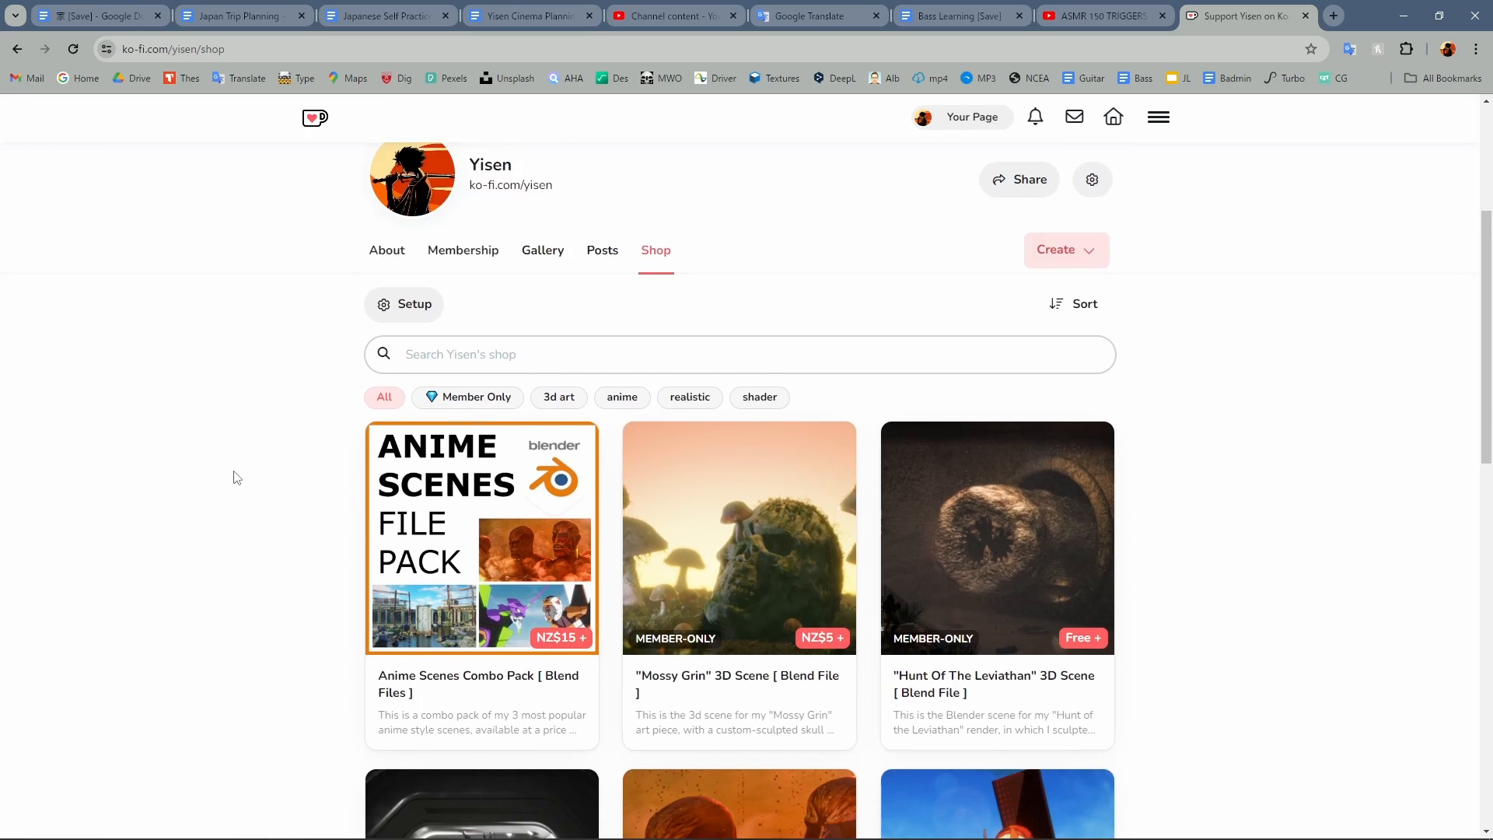
scroll("down", 3)
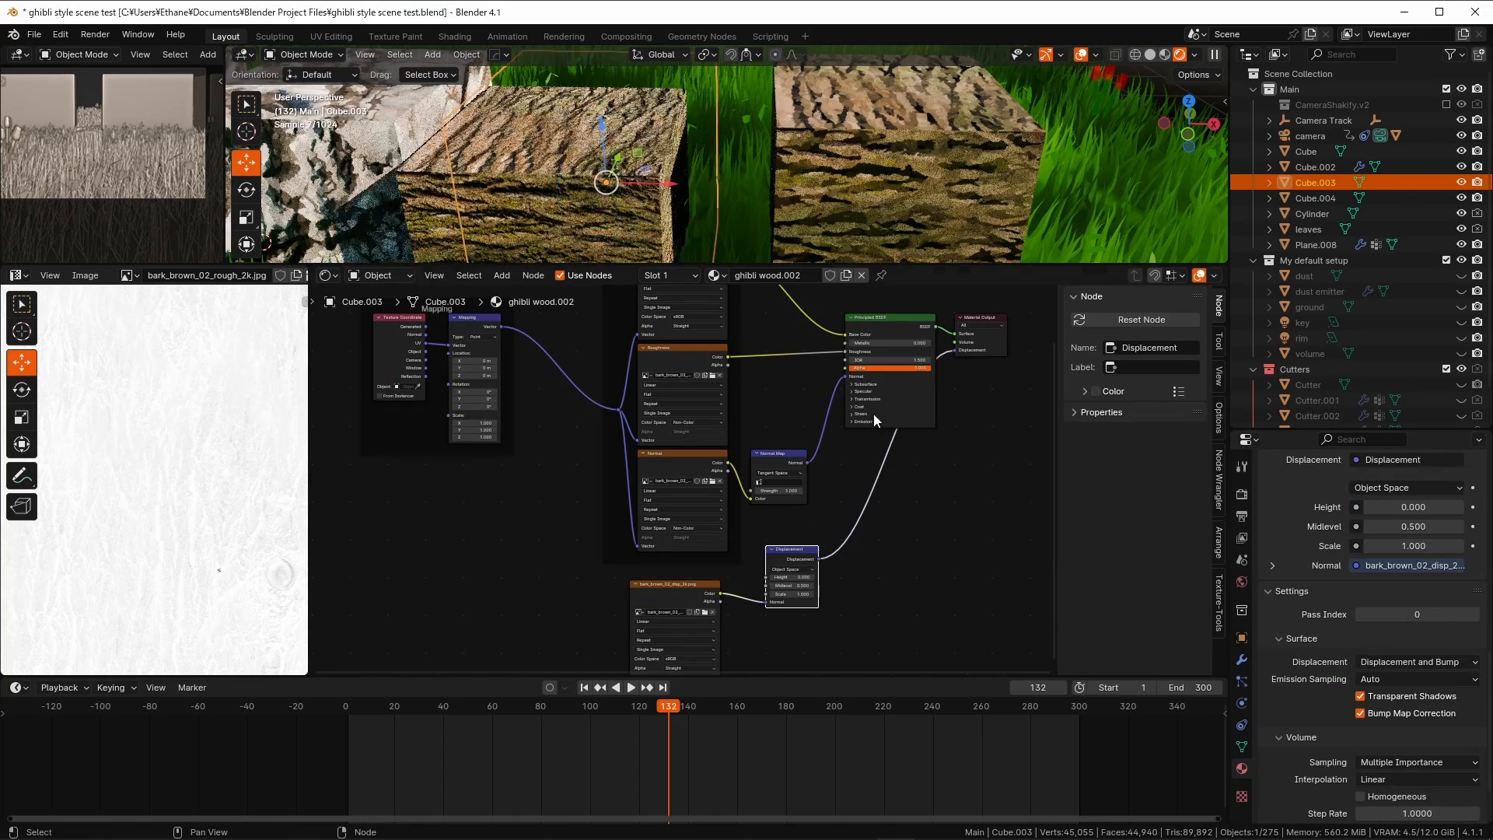
Select Cube.003 to show the ghibli wood.002 material's texture node tree
left_click(454, 36)
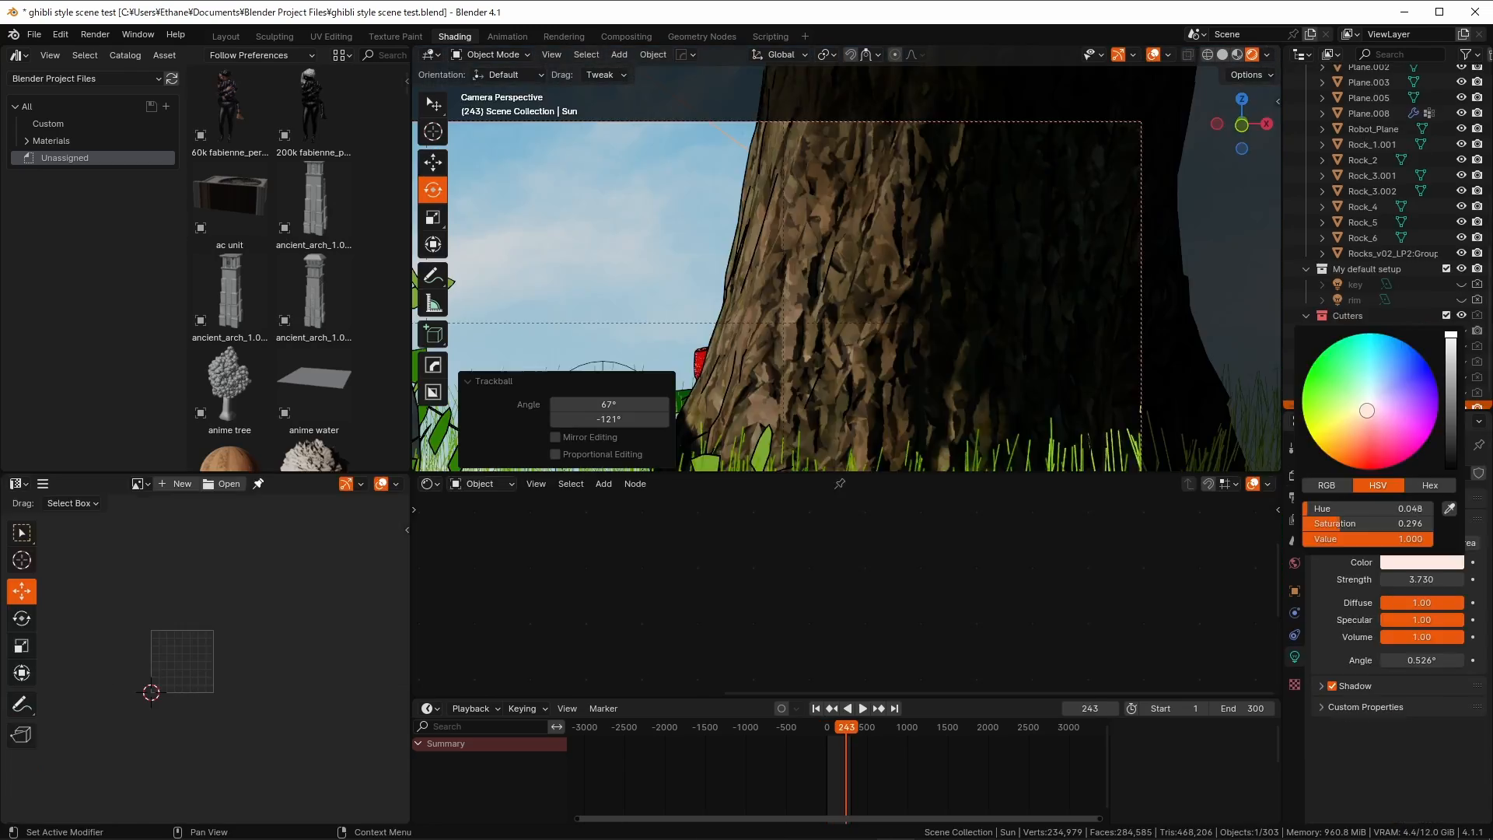
Raise the Sun light colour's Hue from 0.048 to about 0.106 for a pale yellow
left_click_drag(1366, 410, 1363, 411)
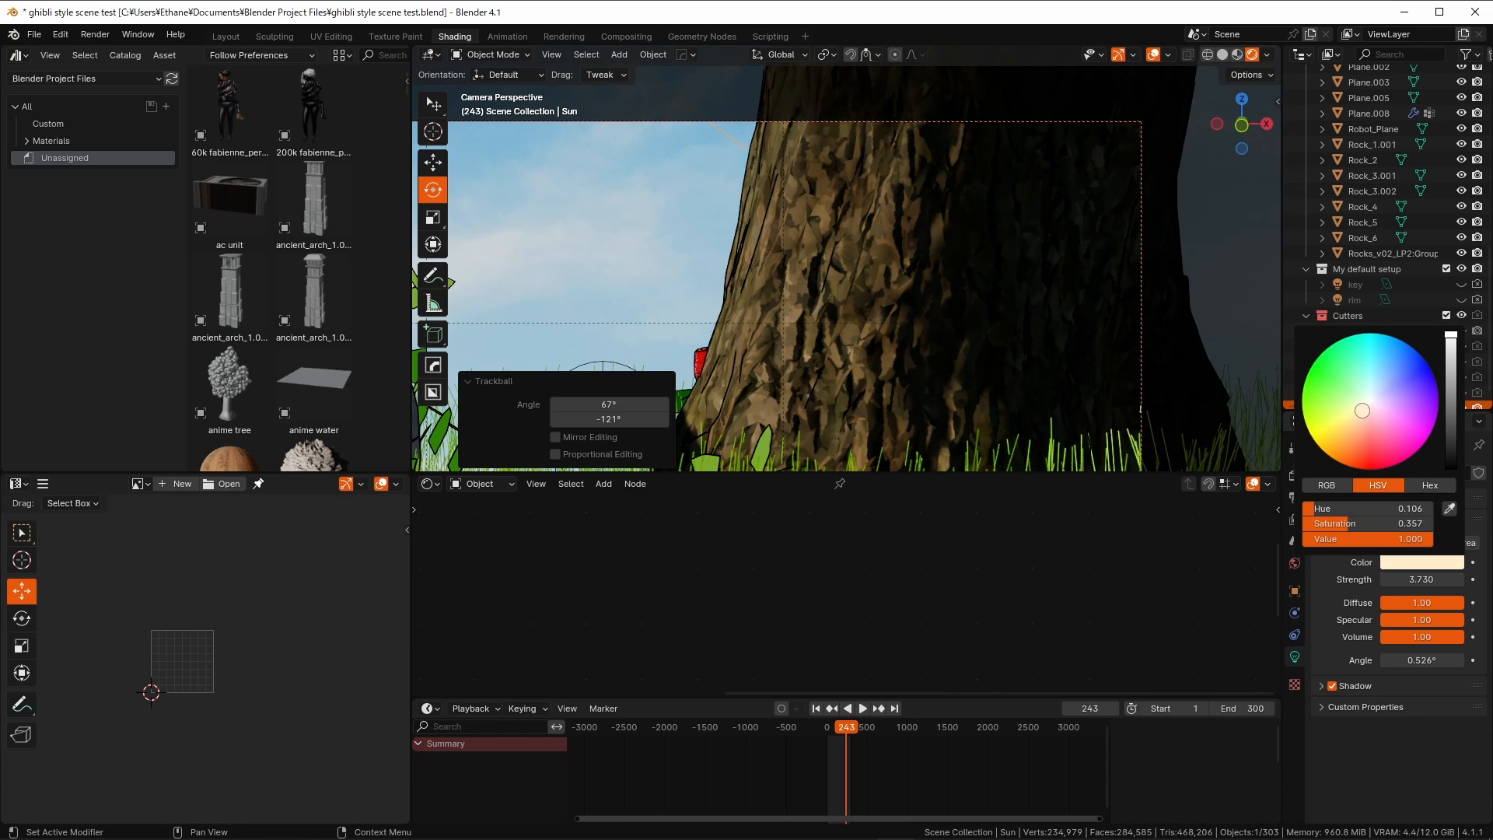